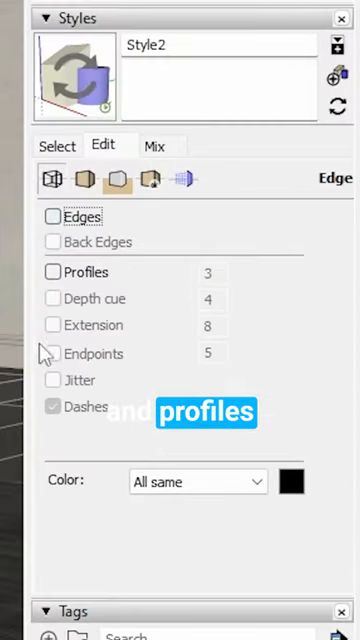
- In Style2 edge settings, toggle Profiles on and back off so edges show without profiles
left_click(53, 272)
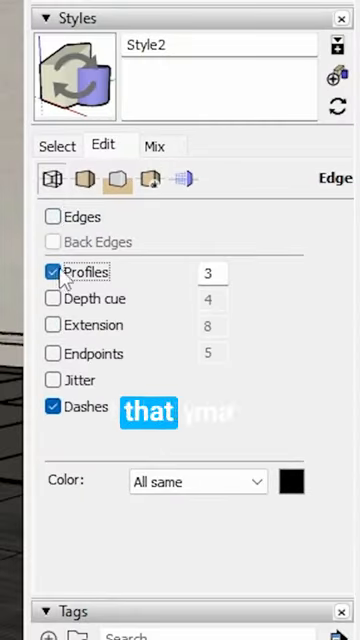
left_click(53, 216)
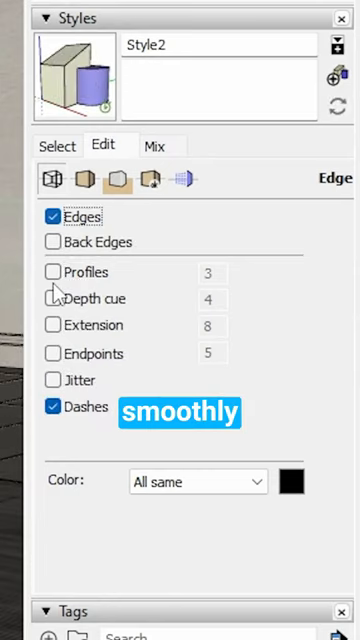